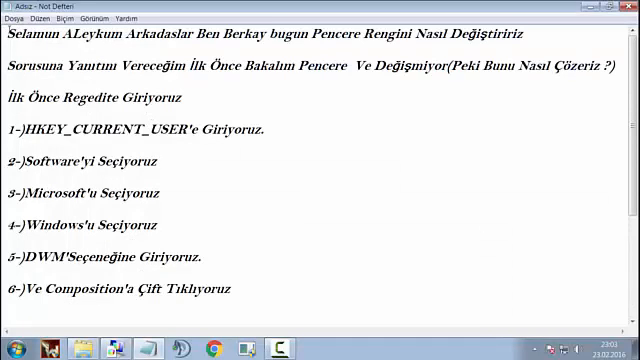
# - Search 'reg' in the Start menu and launch Registry Editor
pyautogui.moveTo(8, 32); pyautogui.dragTo(320, 32)
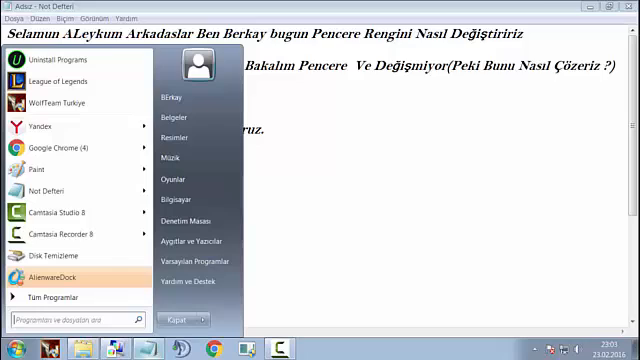
pyautogui.write('reg')
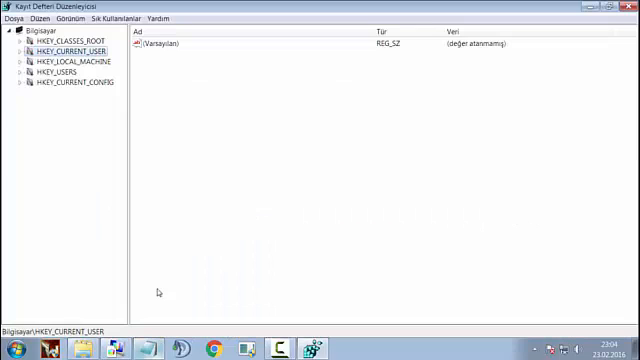
# - Expand HKEY_CURRENT_USER > Software > Microsoft > Windows to reveal the DWM subkey
pyautogui.click(20, 50)
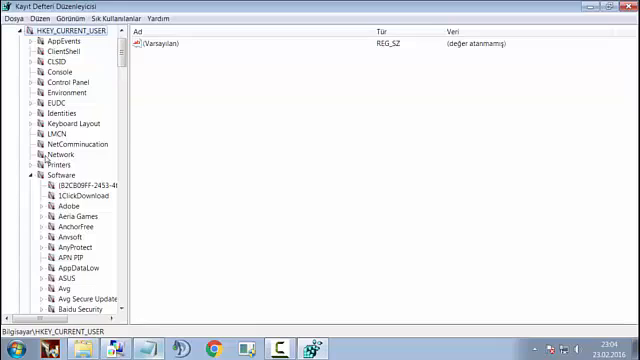
pyautogui.click(20, 176)
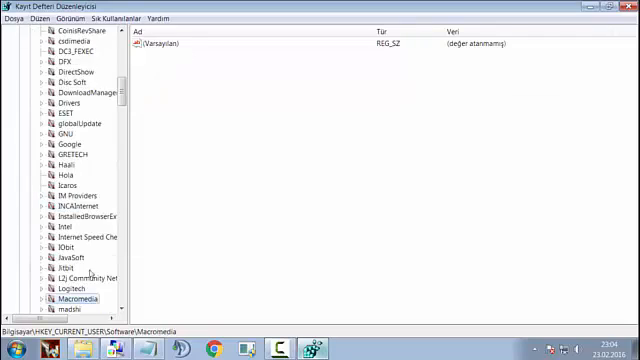
pyautogui.scroll(-3)
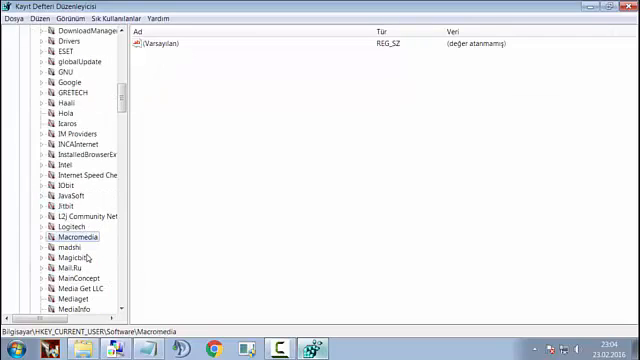
pyautogui.scroll(-3)
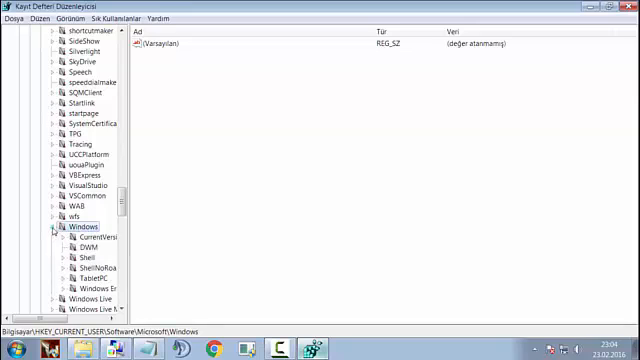
# - Set the DWM key's CompositionPolicy value data to 2
pyautogui.click(76, 226)
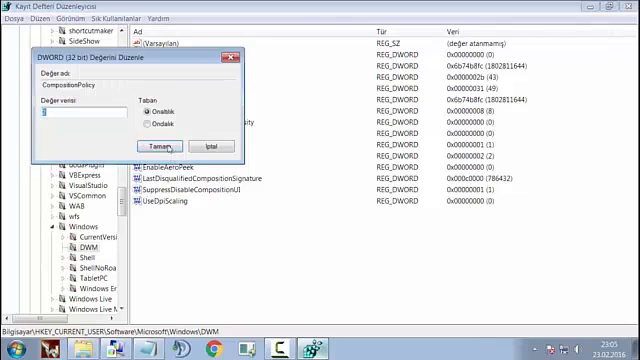
pyautogui.write('2')
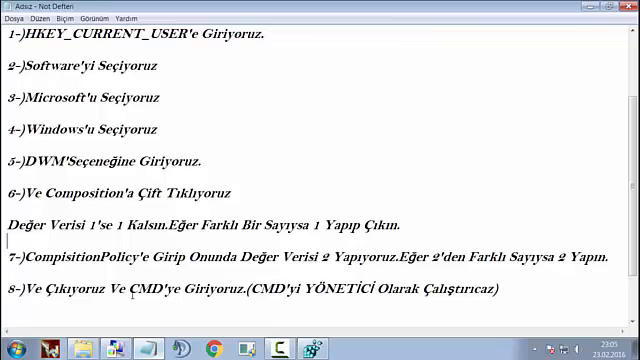
# - Bring the Notepad notes back up at step 8 about running CMD as administrator
pyautogui.doubleClick(44, 288)
pyautogui.write('cmd')
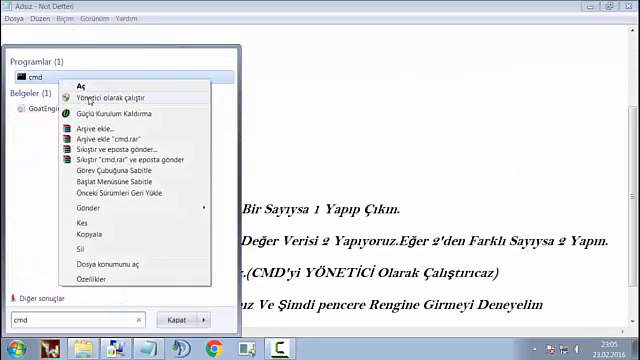
# - Launch cmd as administrator and reveal the net stop/start uxsms commands in the notes
pyautogui.click(118, 96)
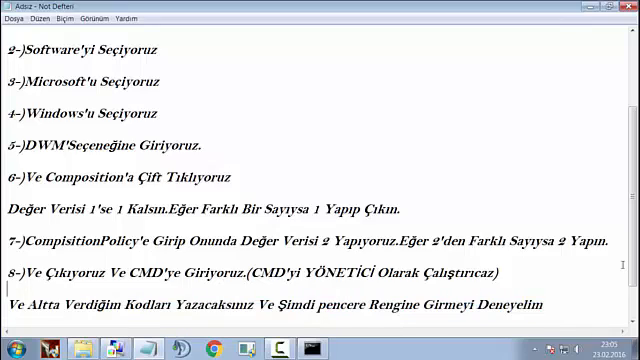
pyautogui.scroll(-3)
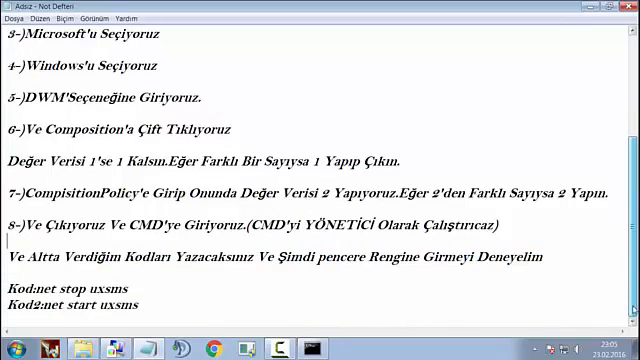